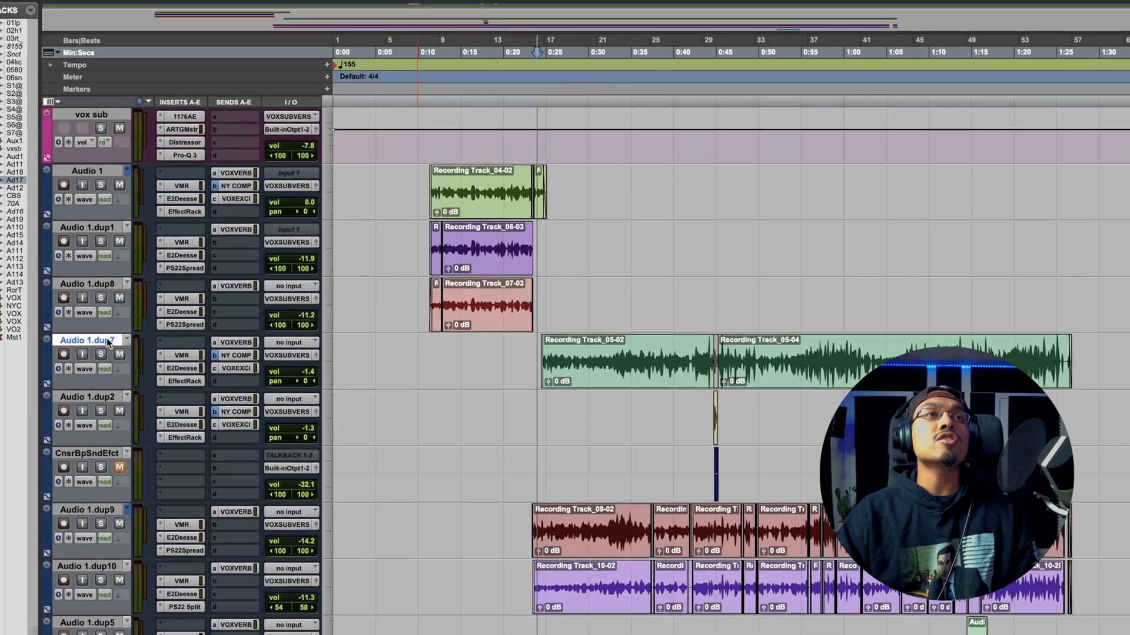
# Step: Set Audio 1.dup7's Track View to Playlists and start a new playlist for it
pyautogui.click(134, 340)
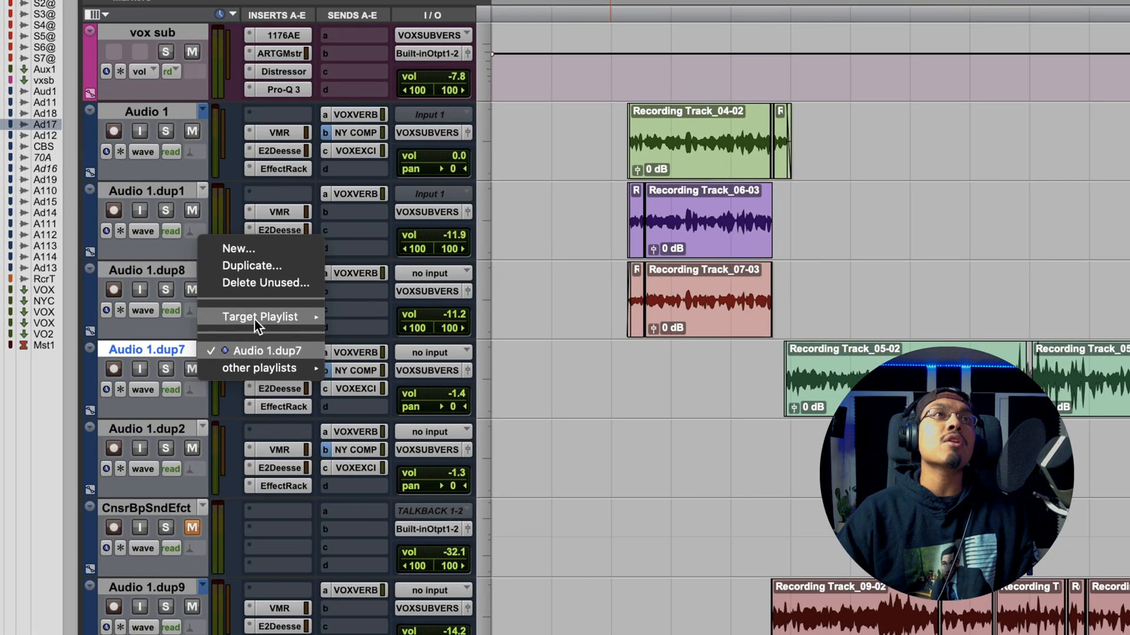
pyautogui.moveTo(272, 269)
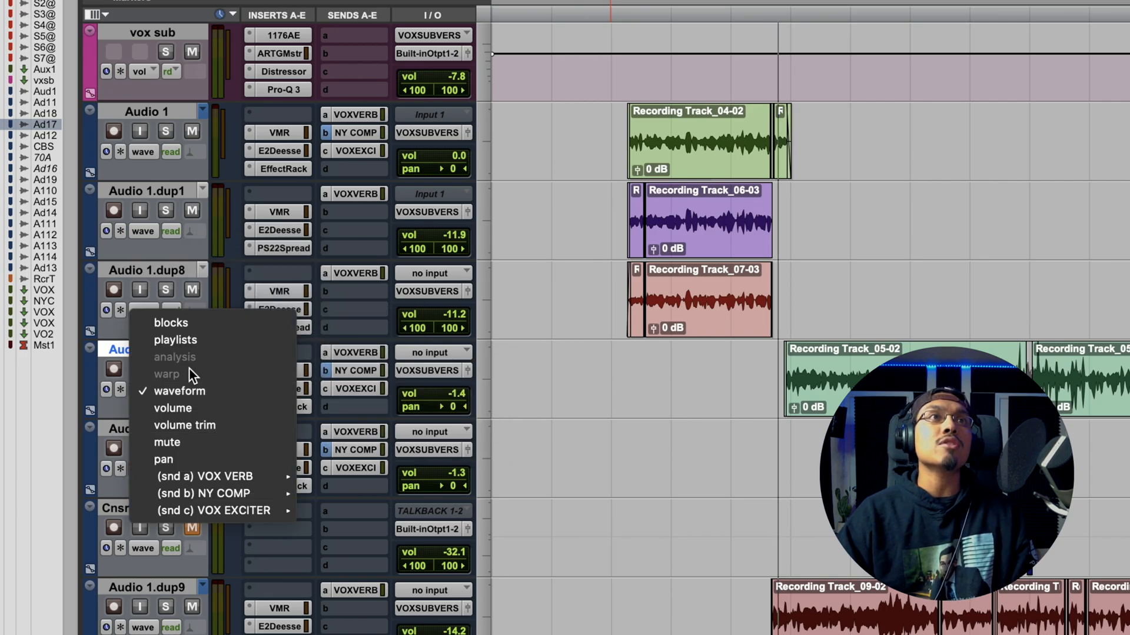
pyautogui.click(173, 391)
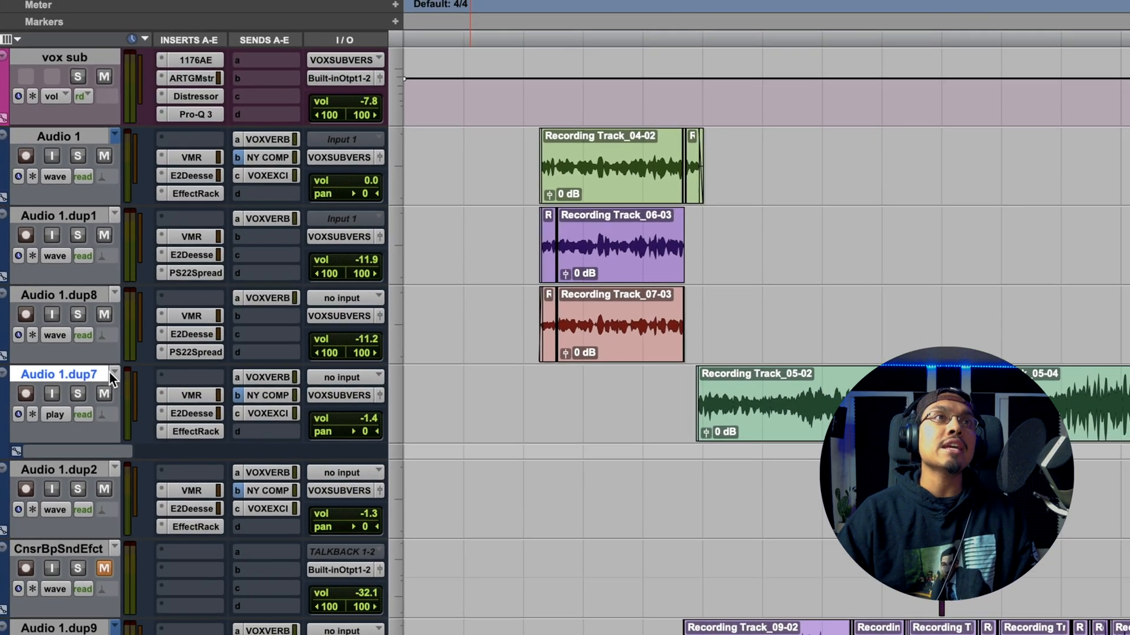
pyautogui.click(113, 373)
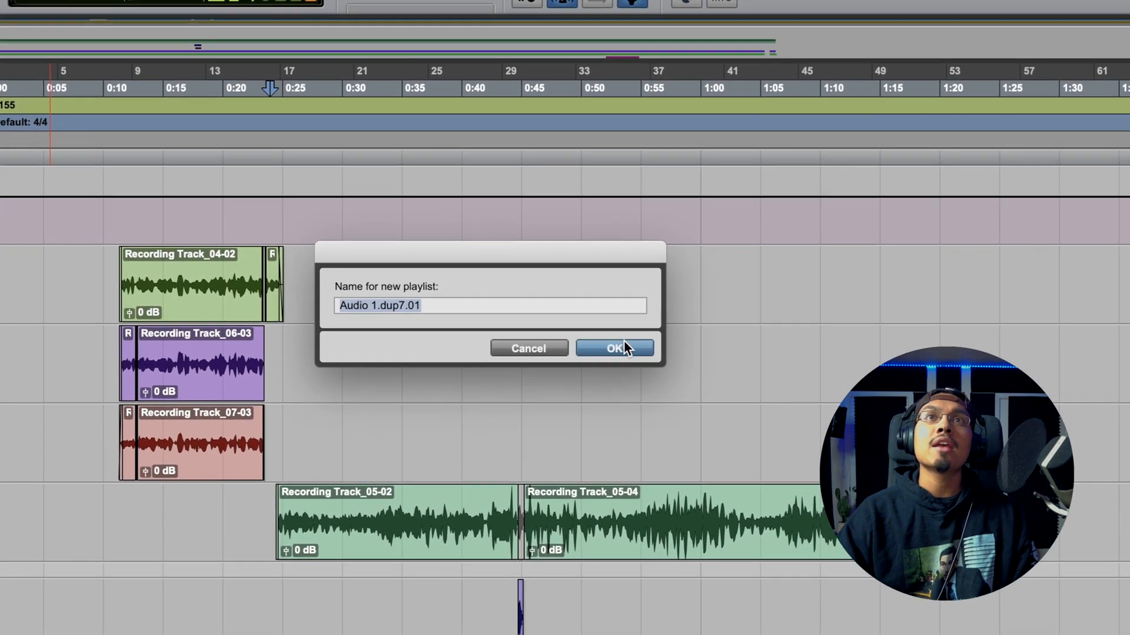
# Step: Confirm the New Playlist prompt with OK
pyautogui.click(613, 348)
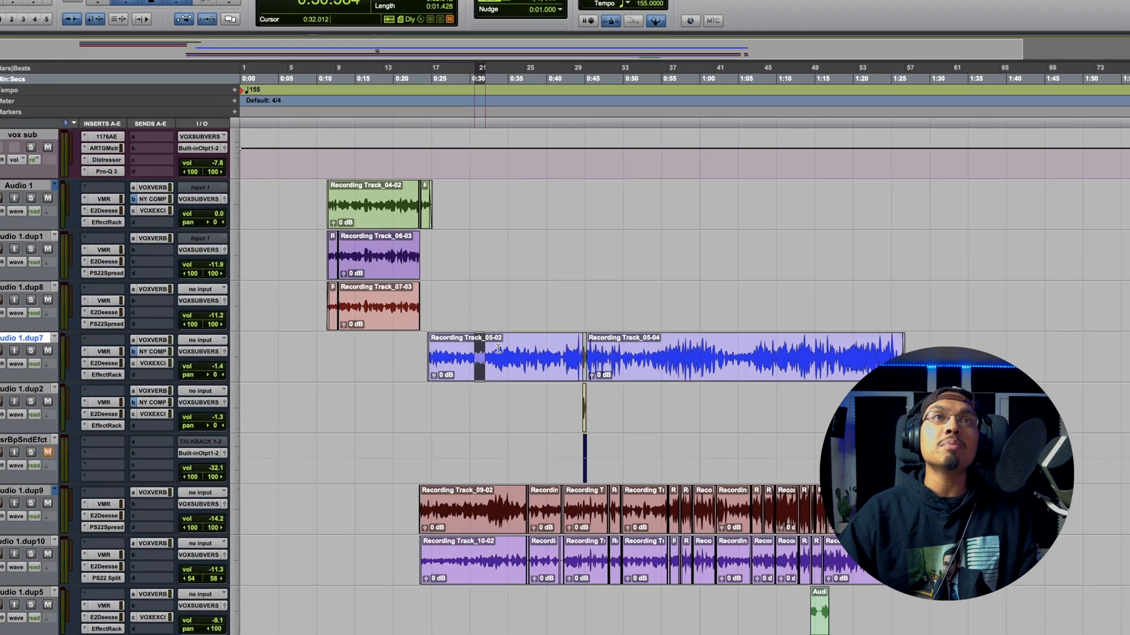
# Step: Bring up the editing menu for the marked Audio 1.dup7 vocal section
pyautogui.rightClick(472, 375)
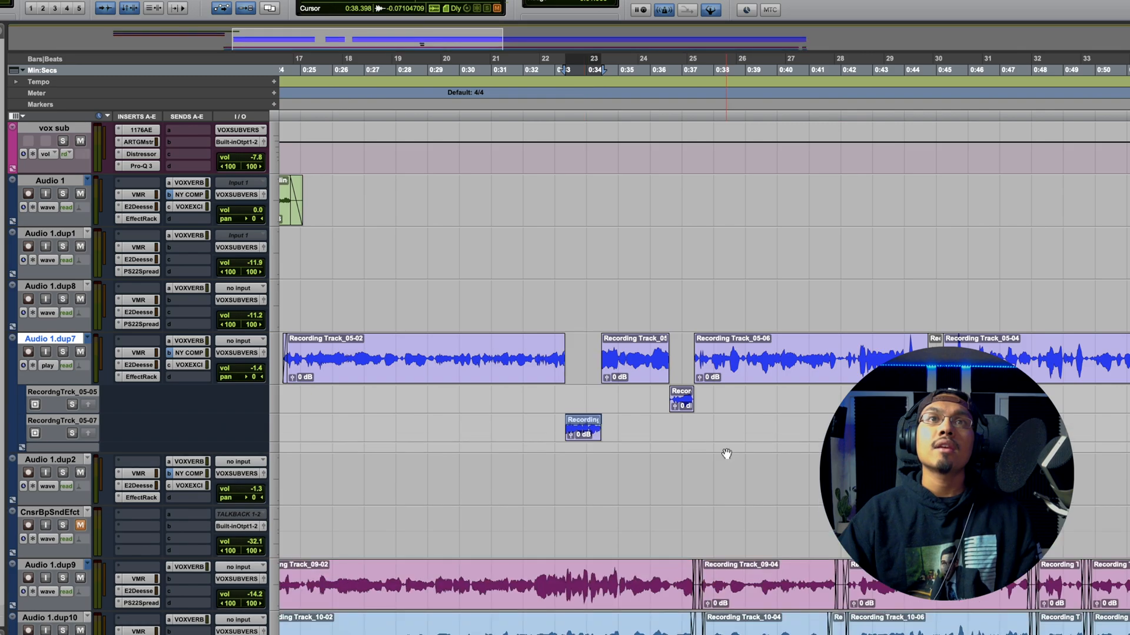
# Step: Move cut vocal sections into a new playlist and the Recording Track_05-05 playlist
pyautogui.rightClick(513, 358)
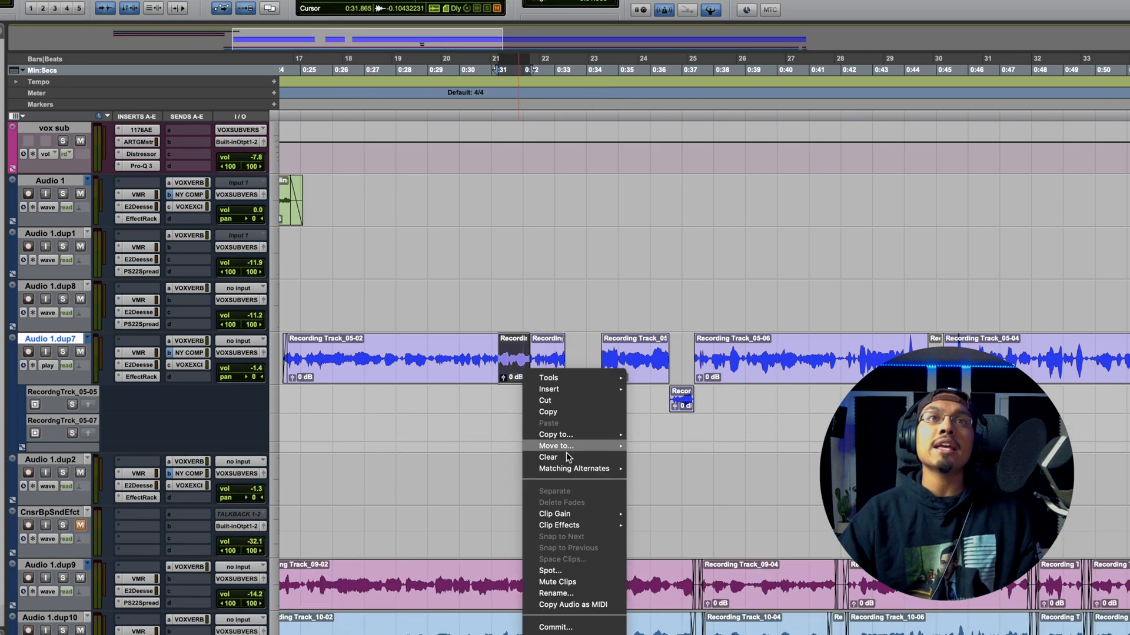
pyautogui.click(546, 456)
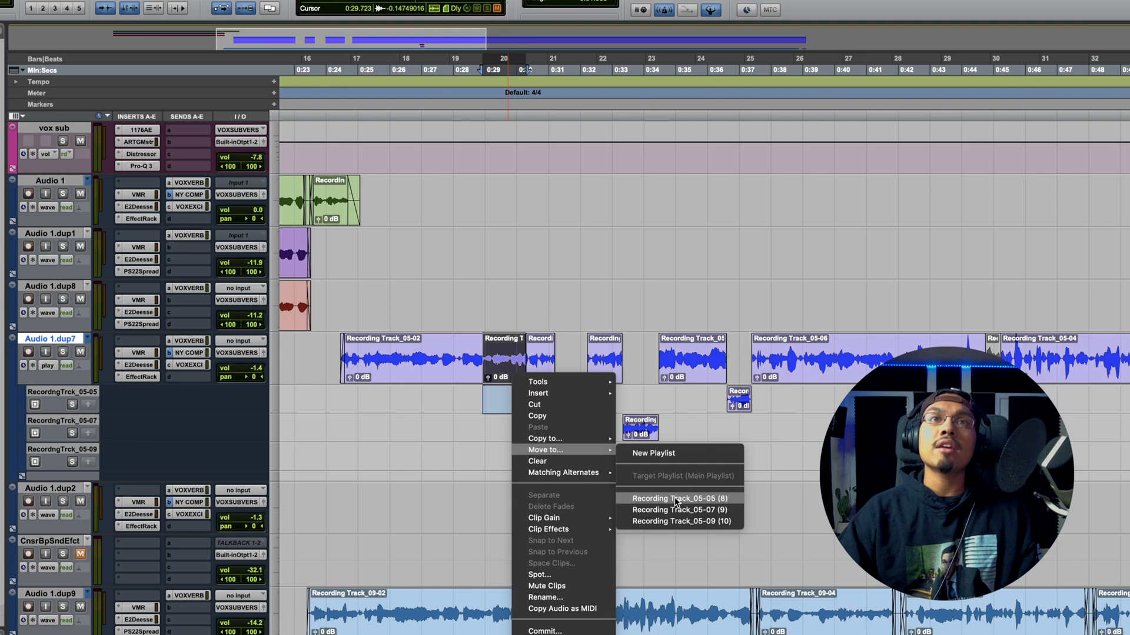
pyautogui.click(676, 498)
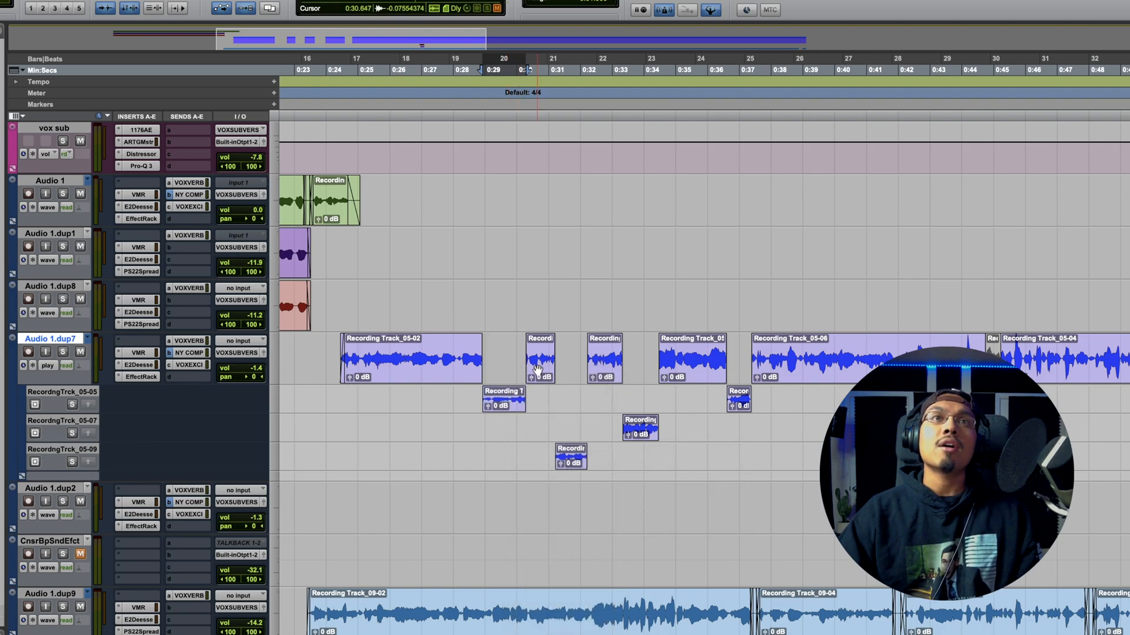
pyautogui.rightClick(540, 358)
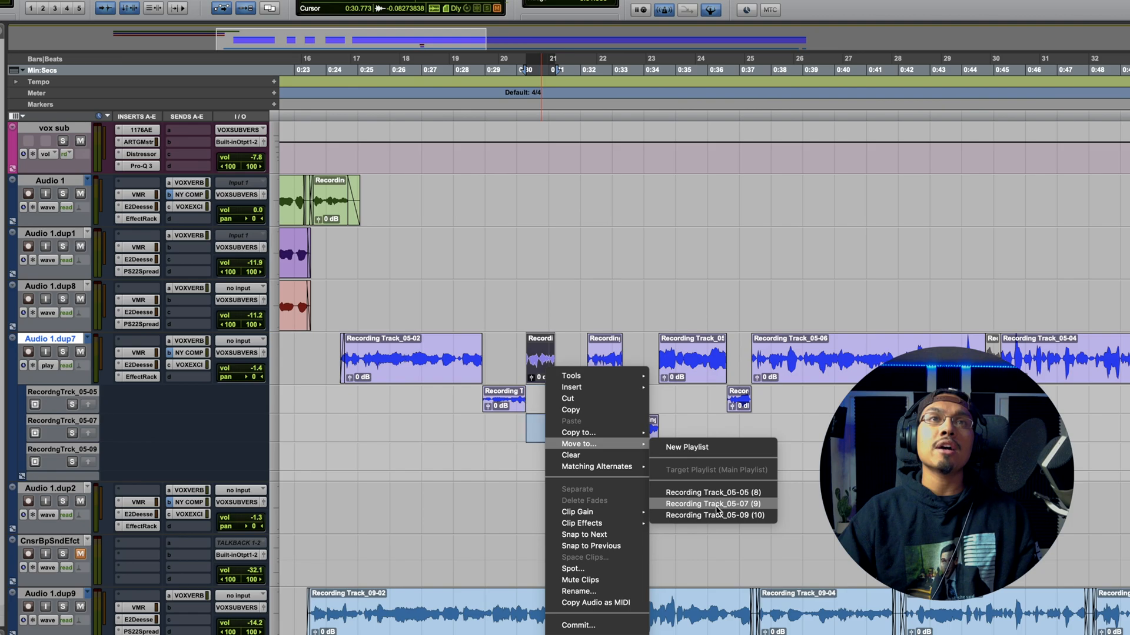
pyautogui.moveTo(535, 428)
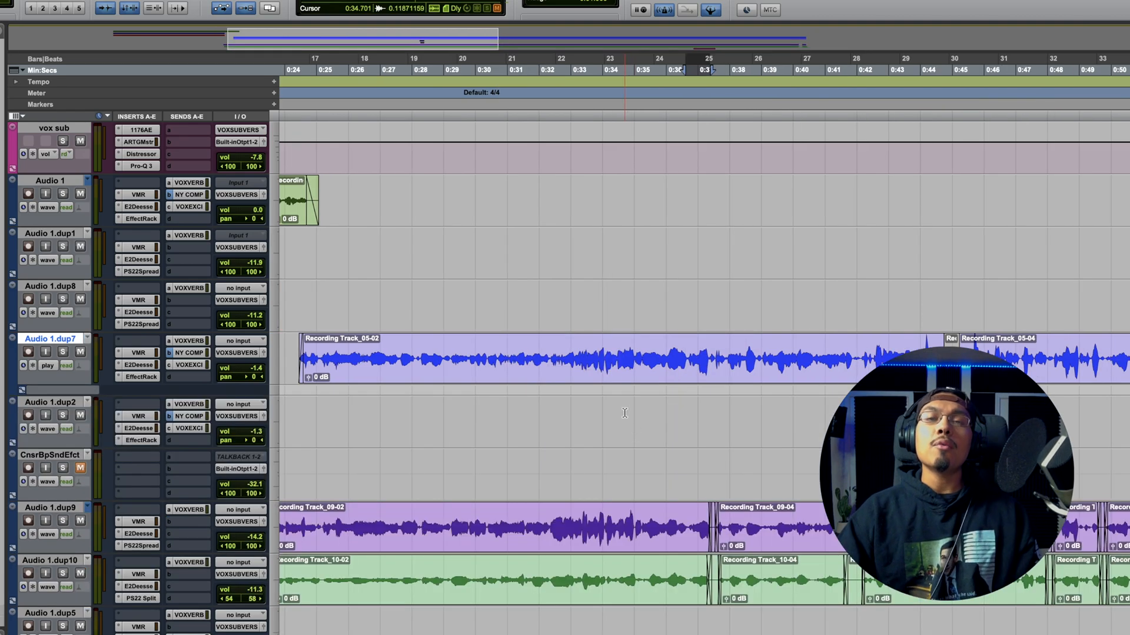
pyautogui.click(420, 70)
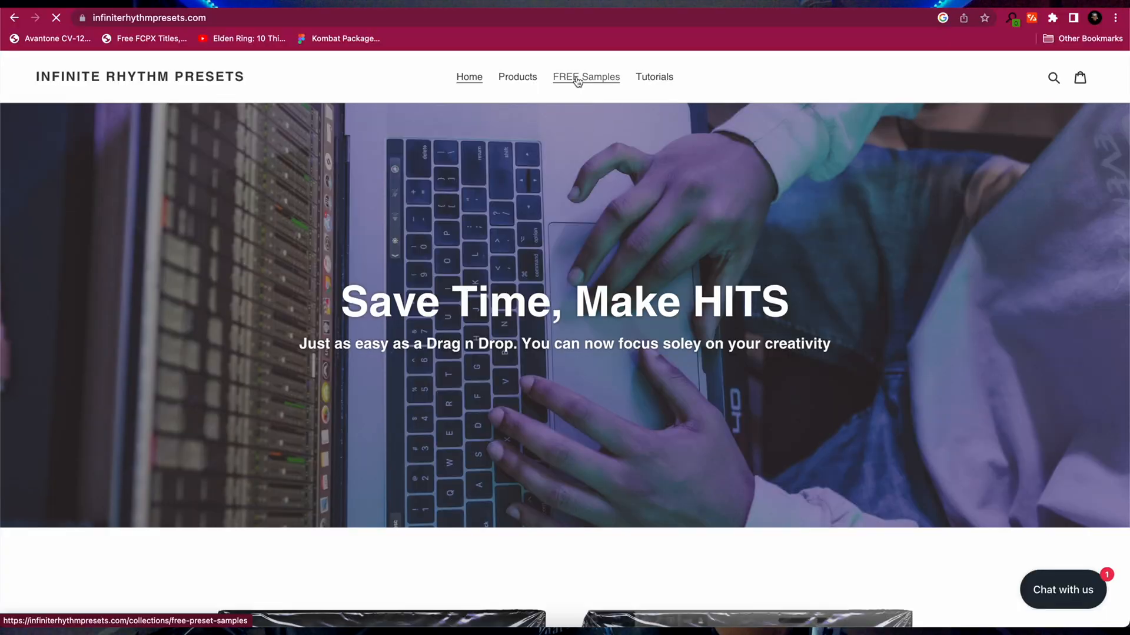
# Step: Open the FREE Samples collection and scroll through its $0.00 vocal presets
pyautogui.click(585, 77)
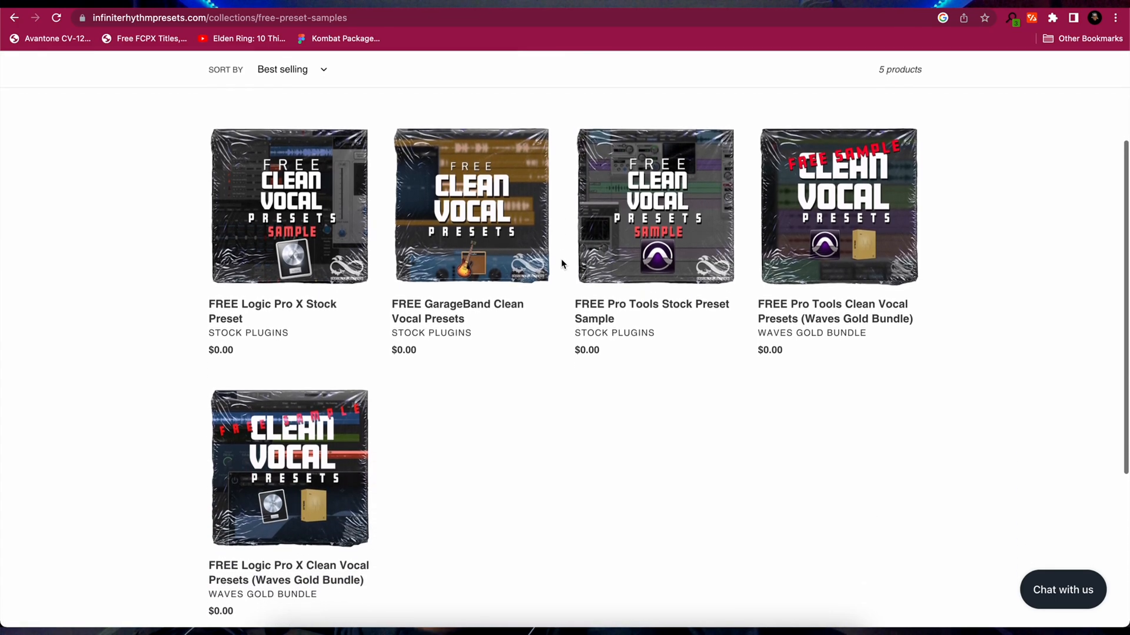
pyautogui.scroll(-3)
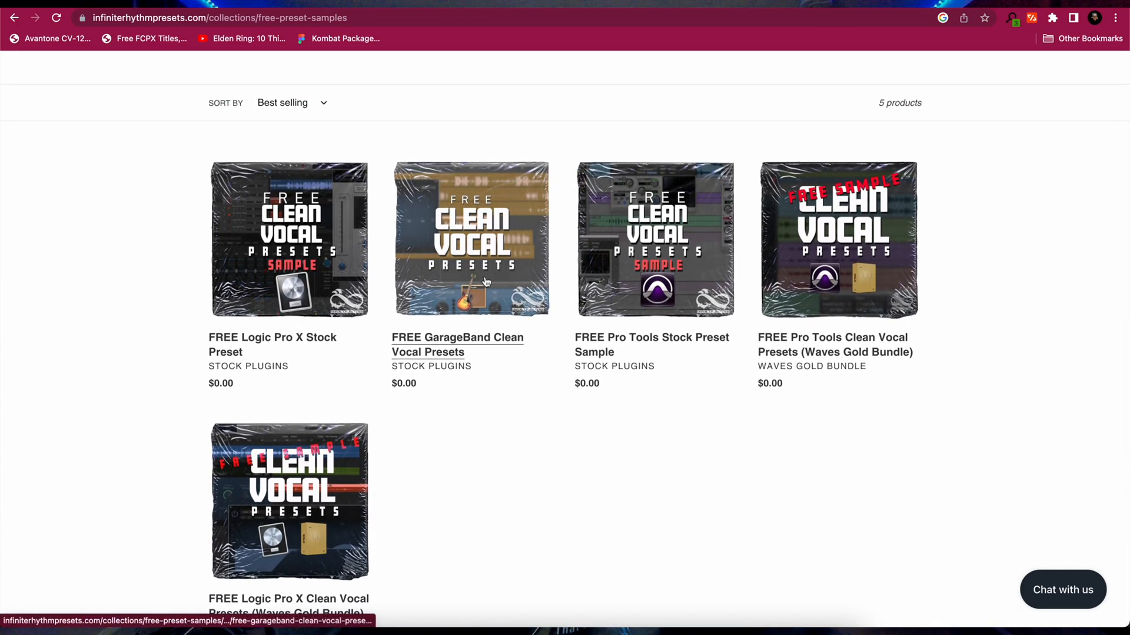